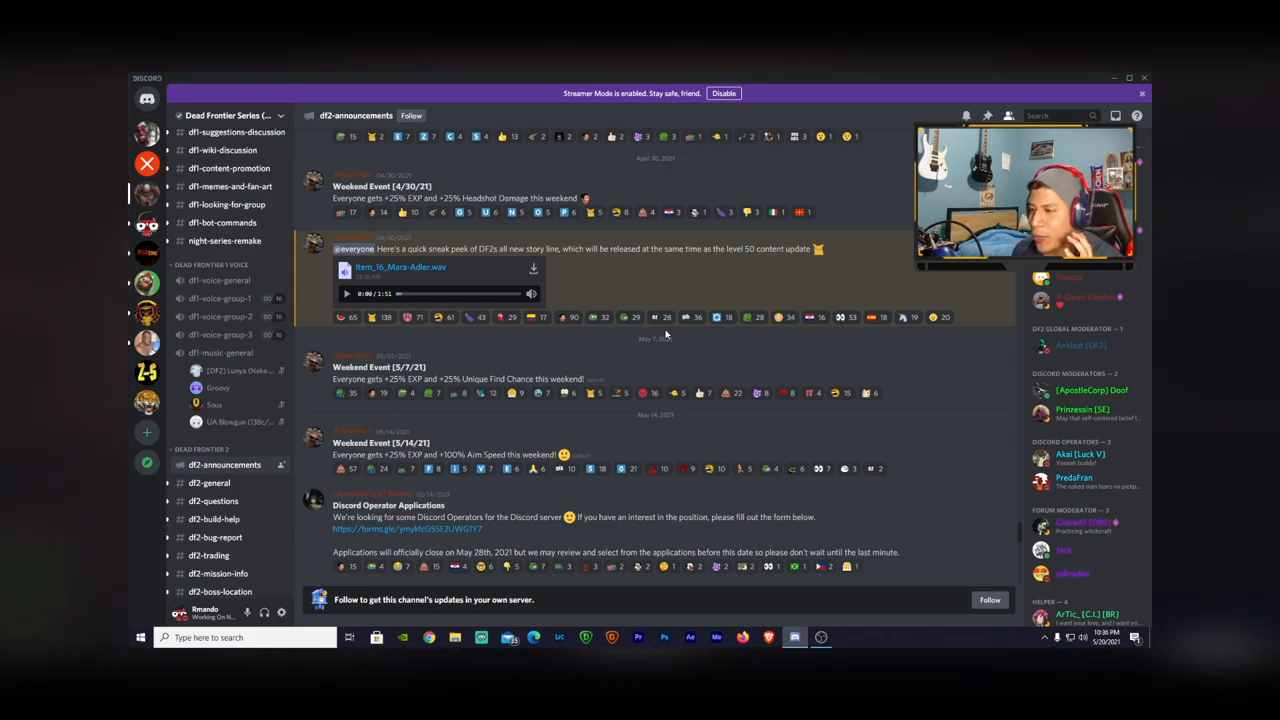
# View the announcement's creature image at full size.
pyautogui.scroll(-3)
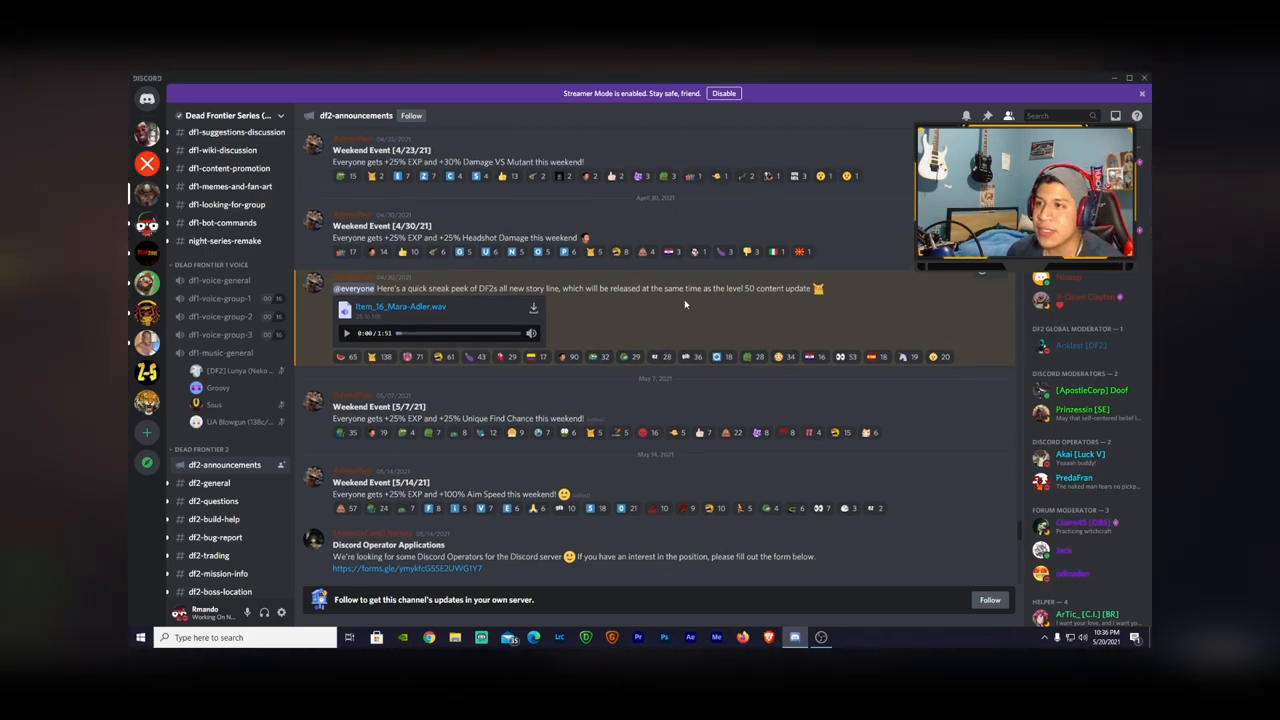
pyautogui.click(390, 300)
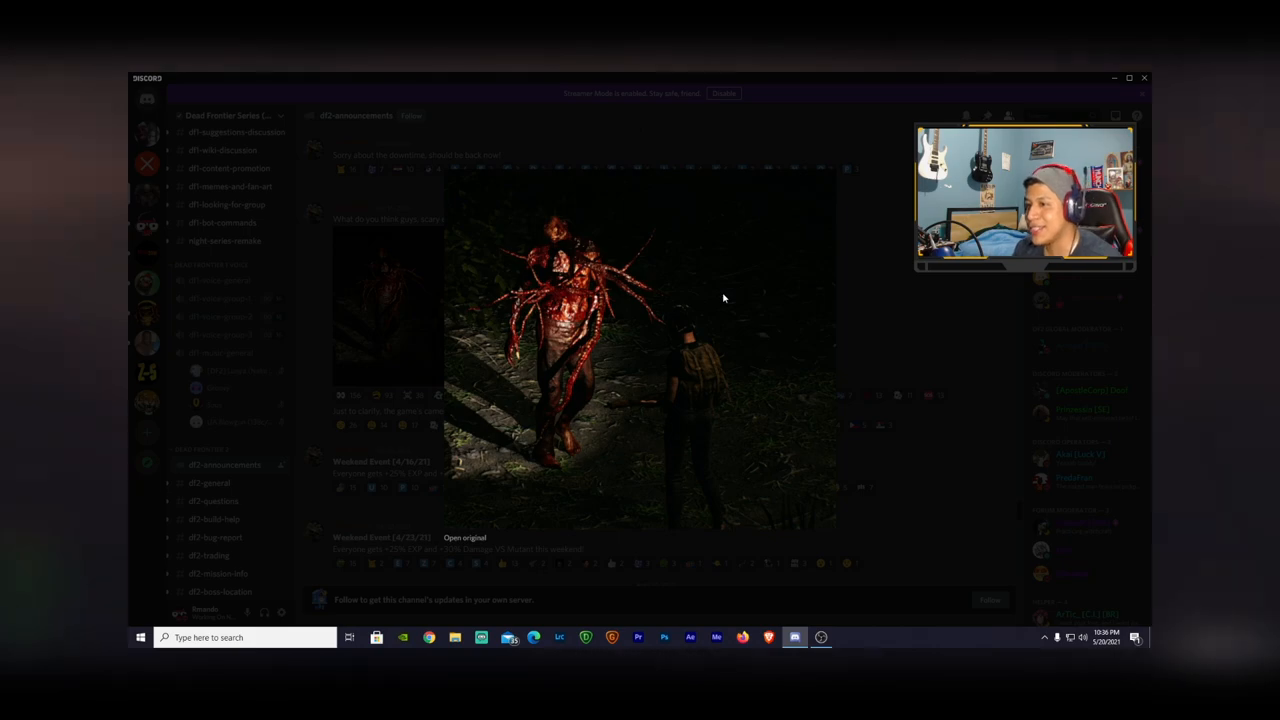
pyautogui.moveTo(868, 308)
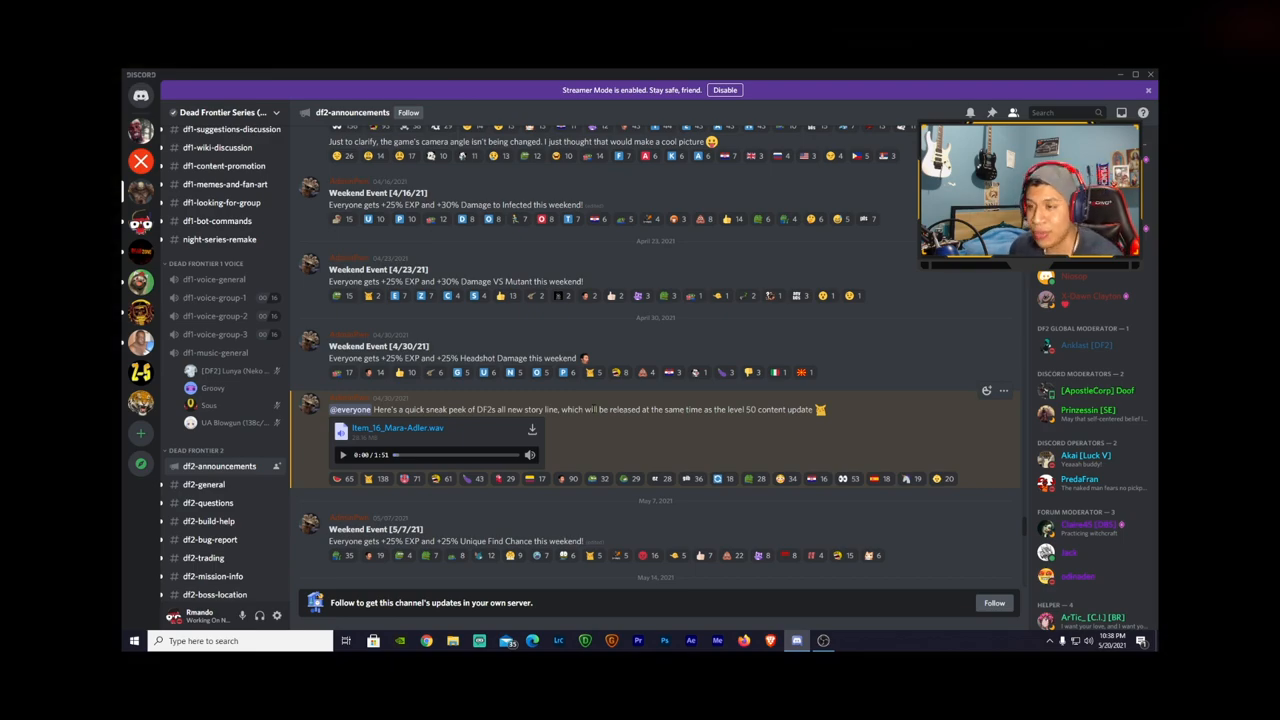
# Scroll through the DF2 Update Delay post and enlarge the infected creature preview image.
pyautogui.scroll(-3)
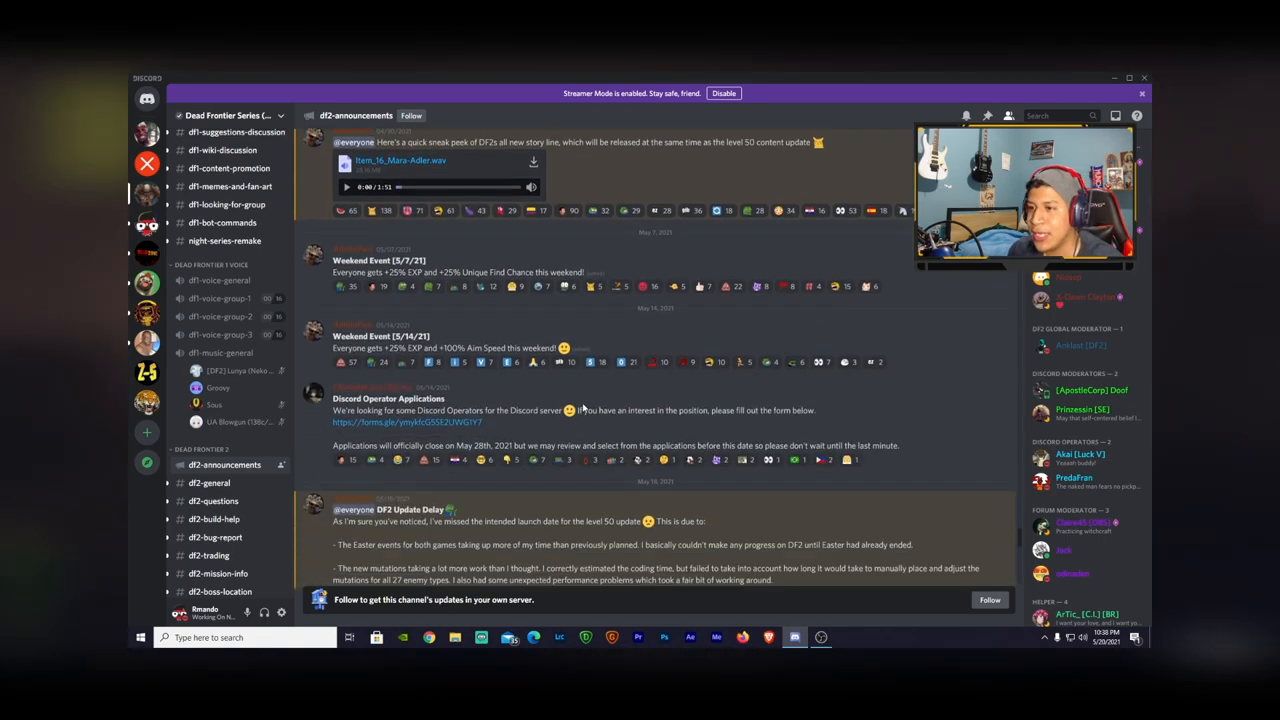
pyautogui.scroll(-3)
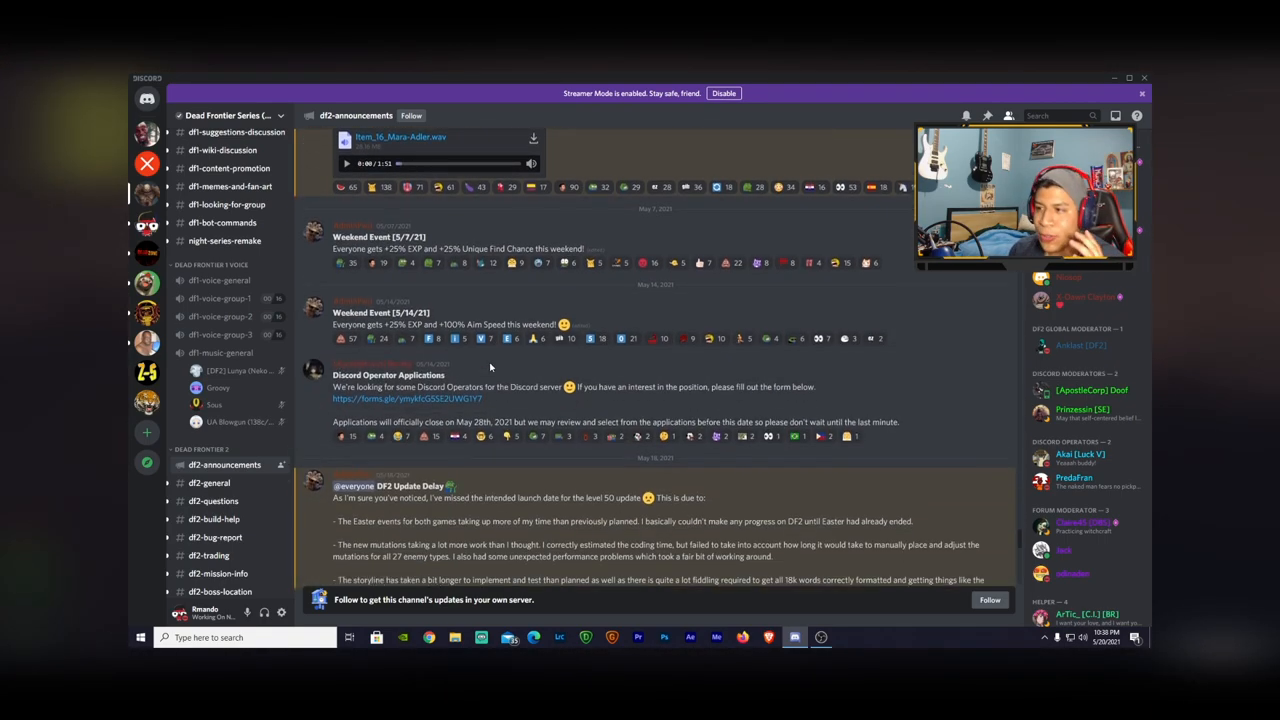
pyautogui.scroll(-3)
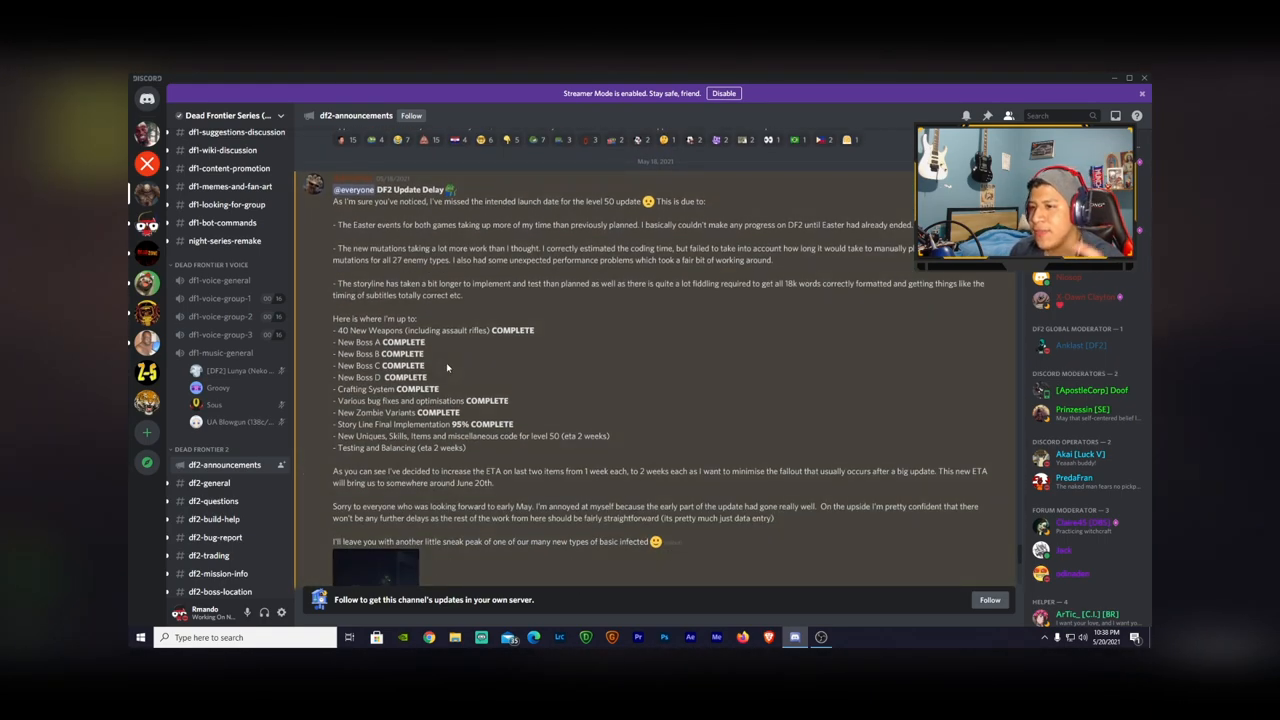
pyautogui.scroll(-3)
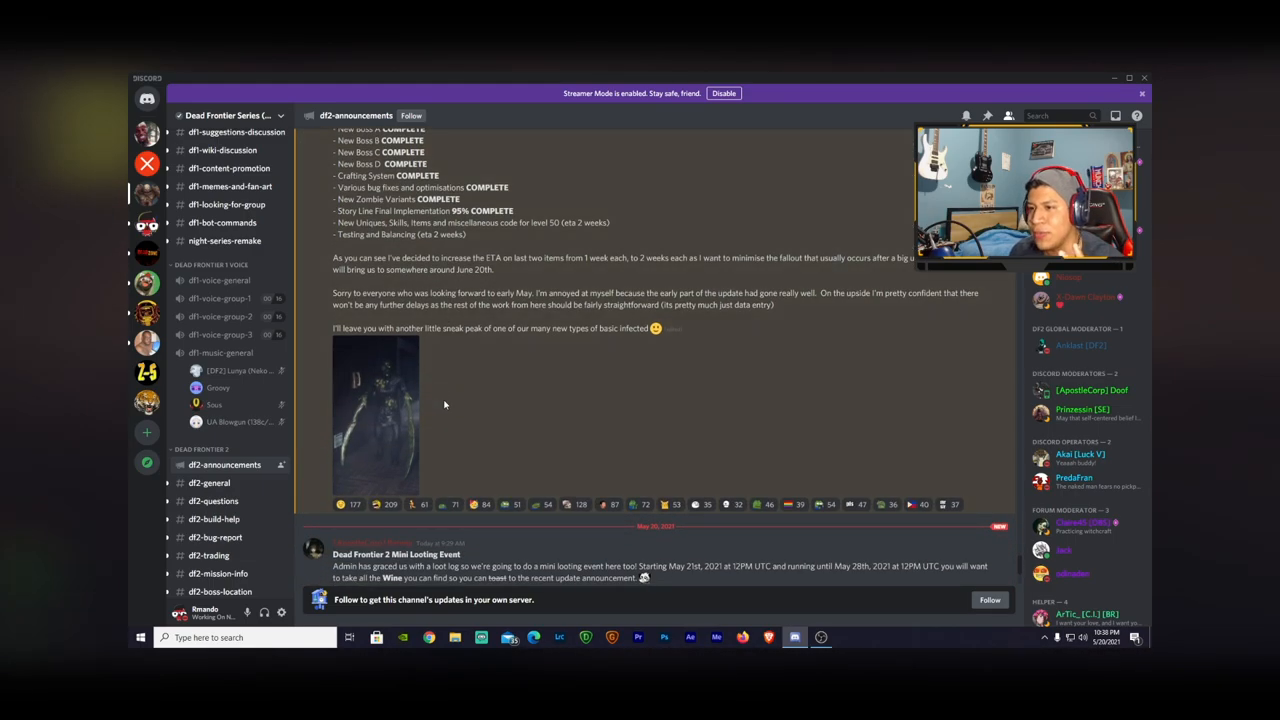
pyautogui.click(376, 414)
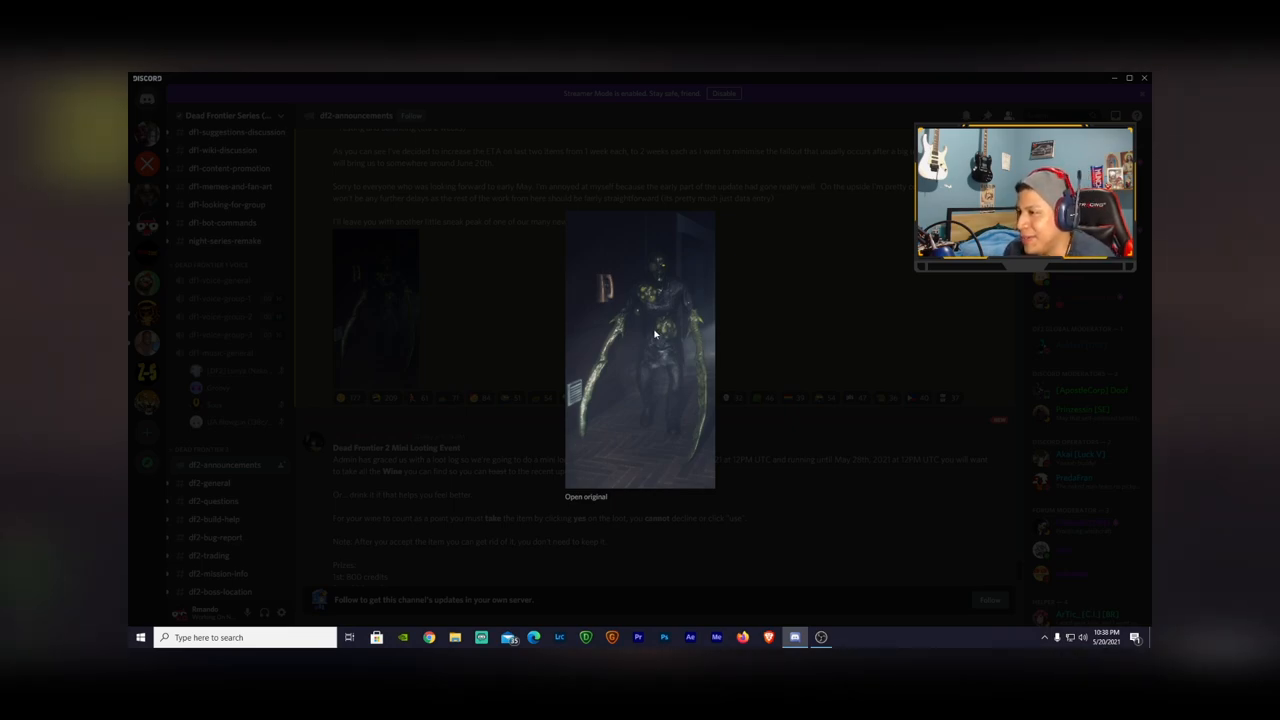
pyautogui.moveTo(644, 330)
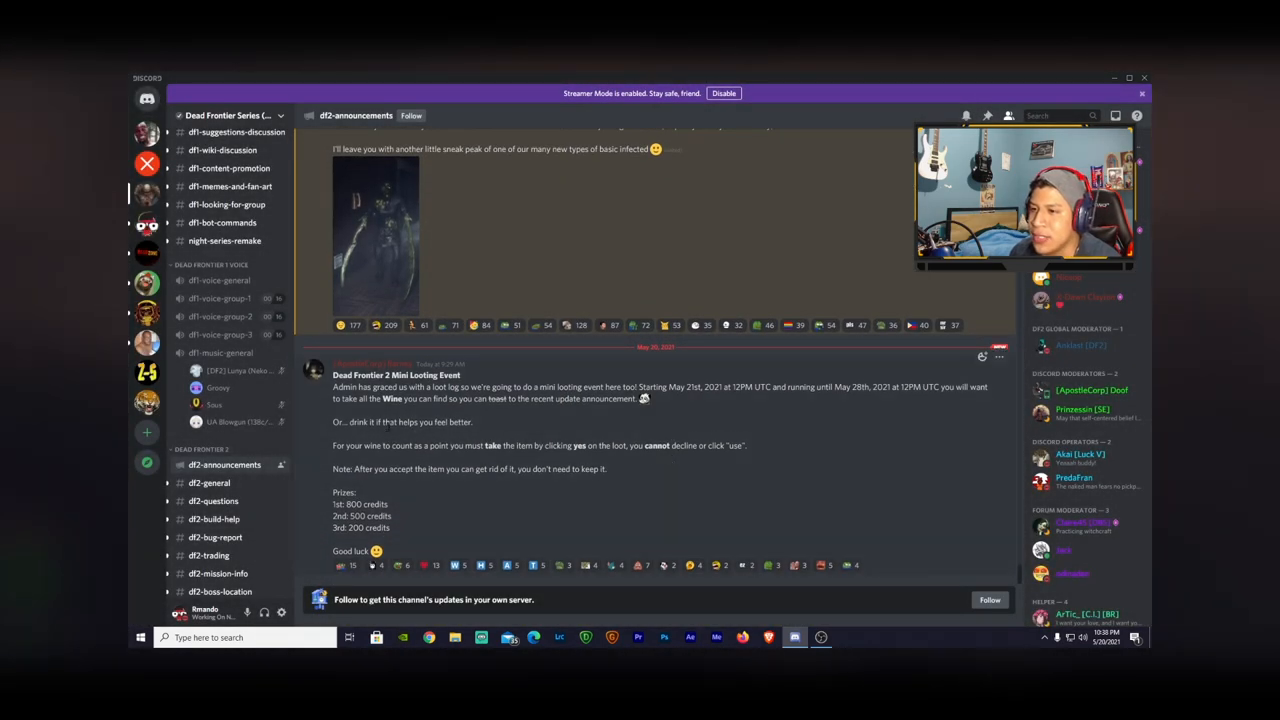
# Scroll down through the Update Delay progress list to the sneak-peek image and reactions.
pyautogui.scroll(-3)
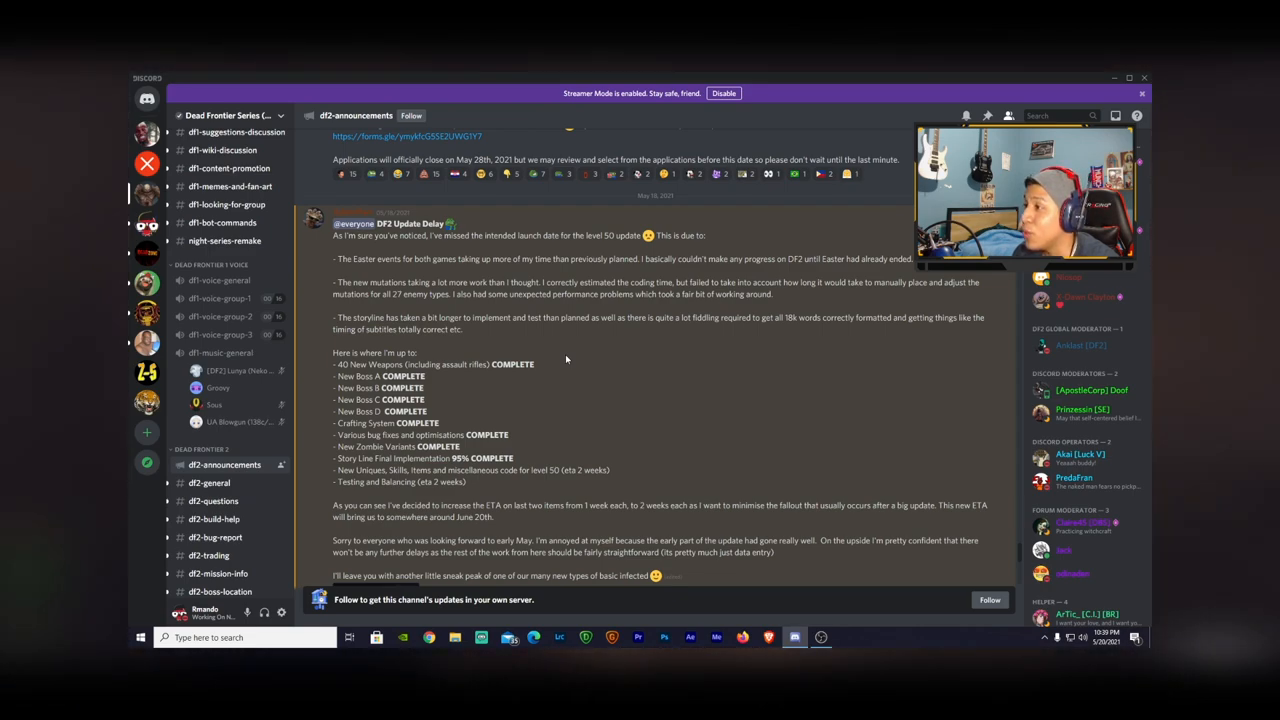
pyautogui.moveTo(736, 402)
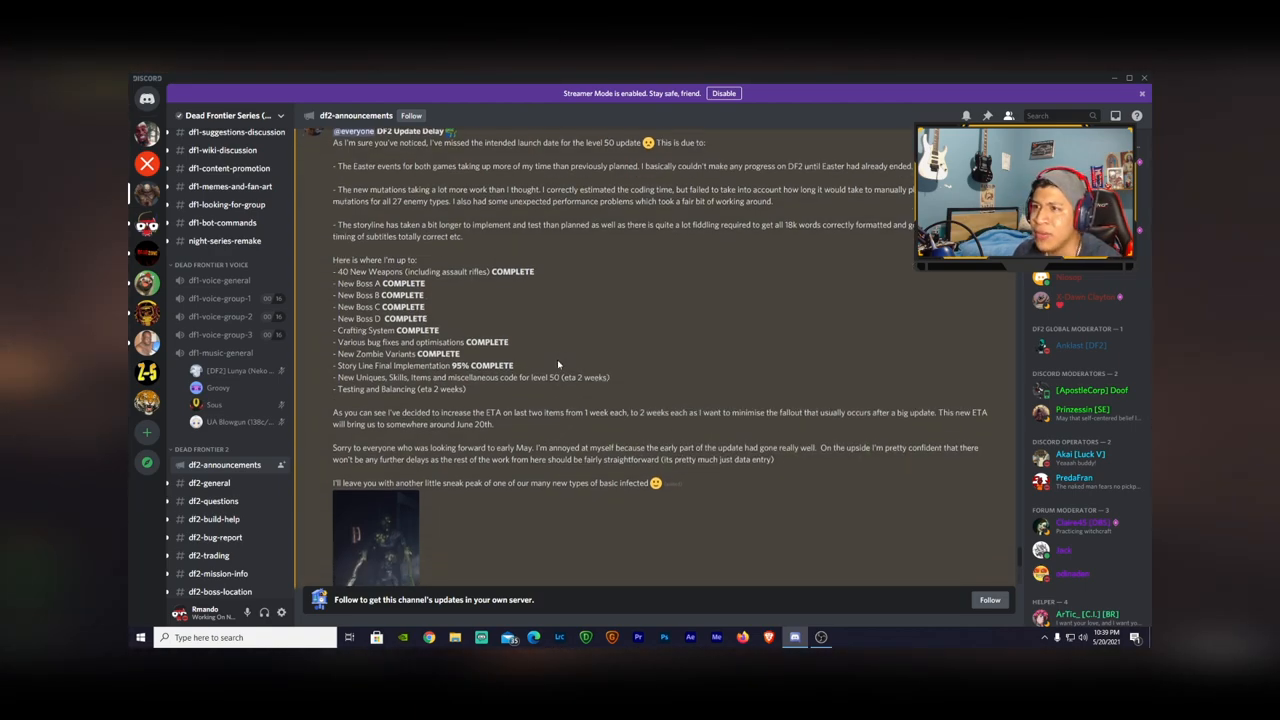
pyautogui.scroll(-3)
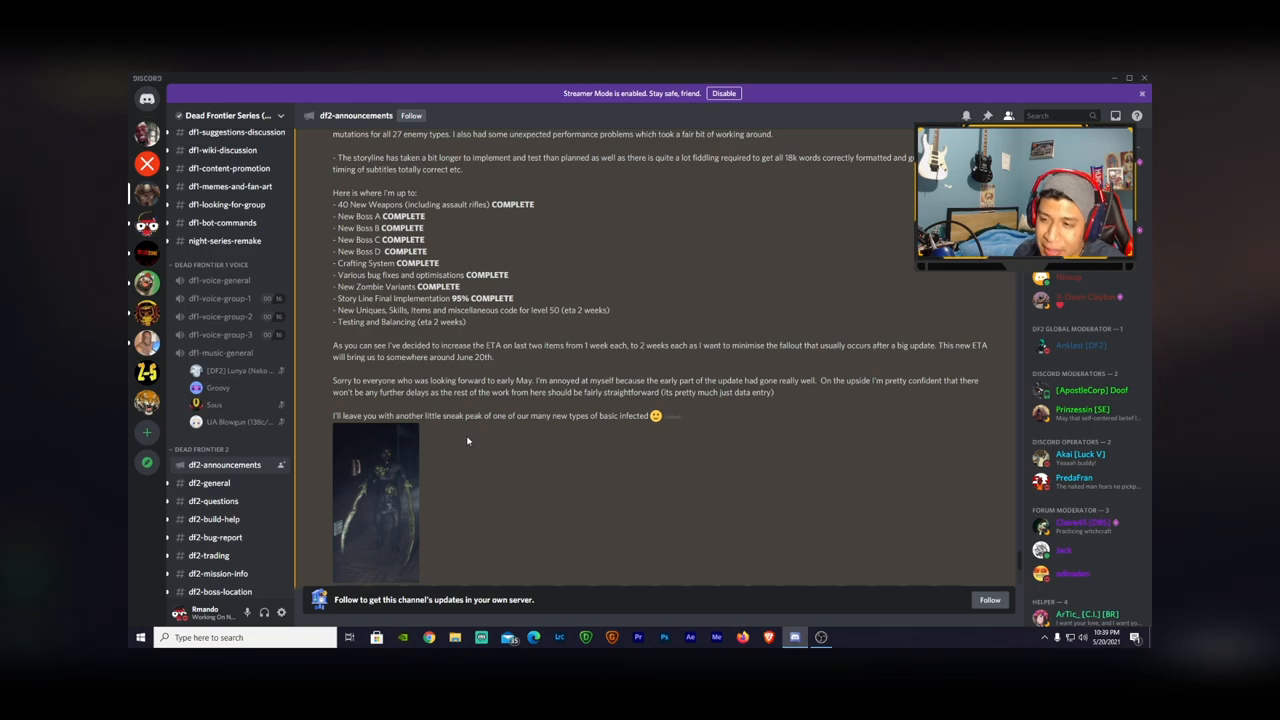
pyautogui.scroll(-3)
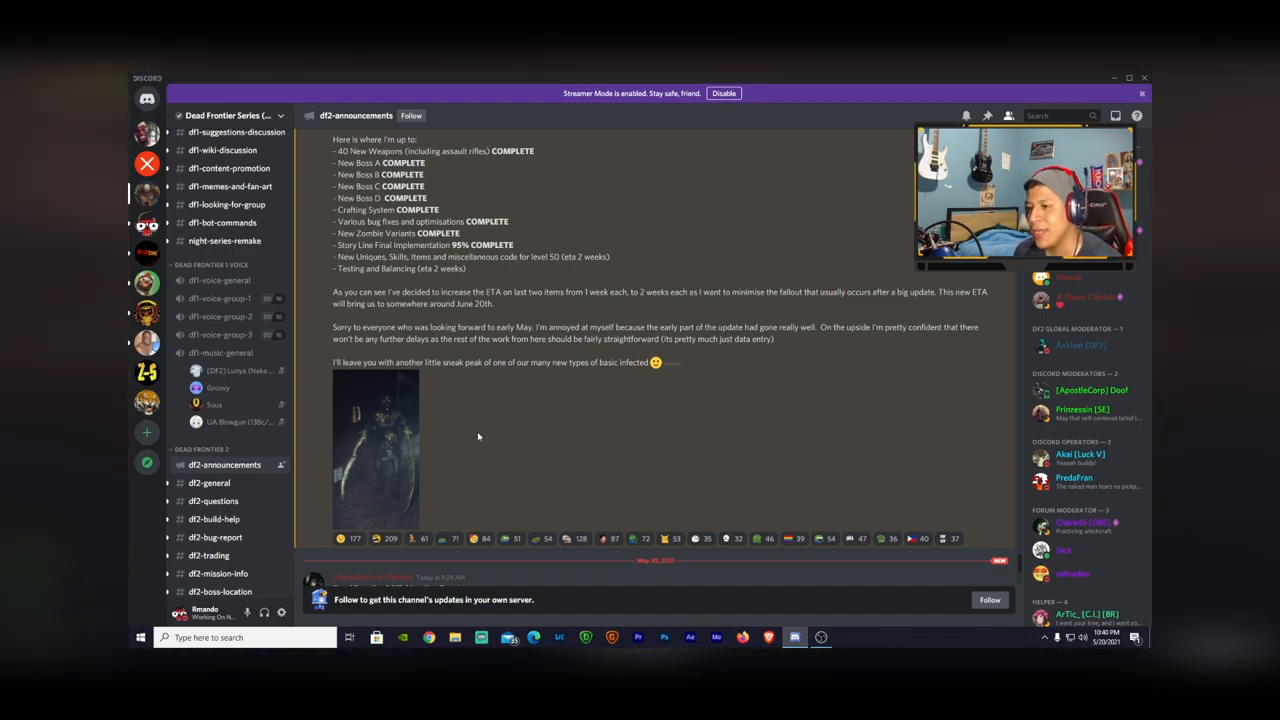
pyautogui.scroll(-3)
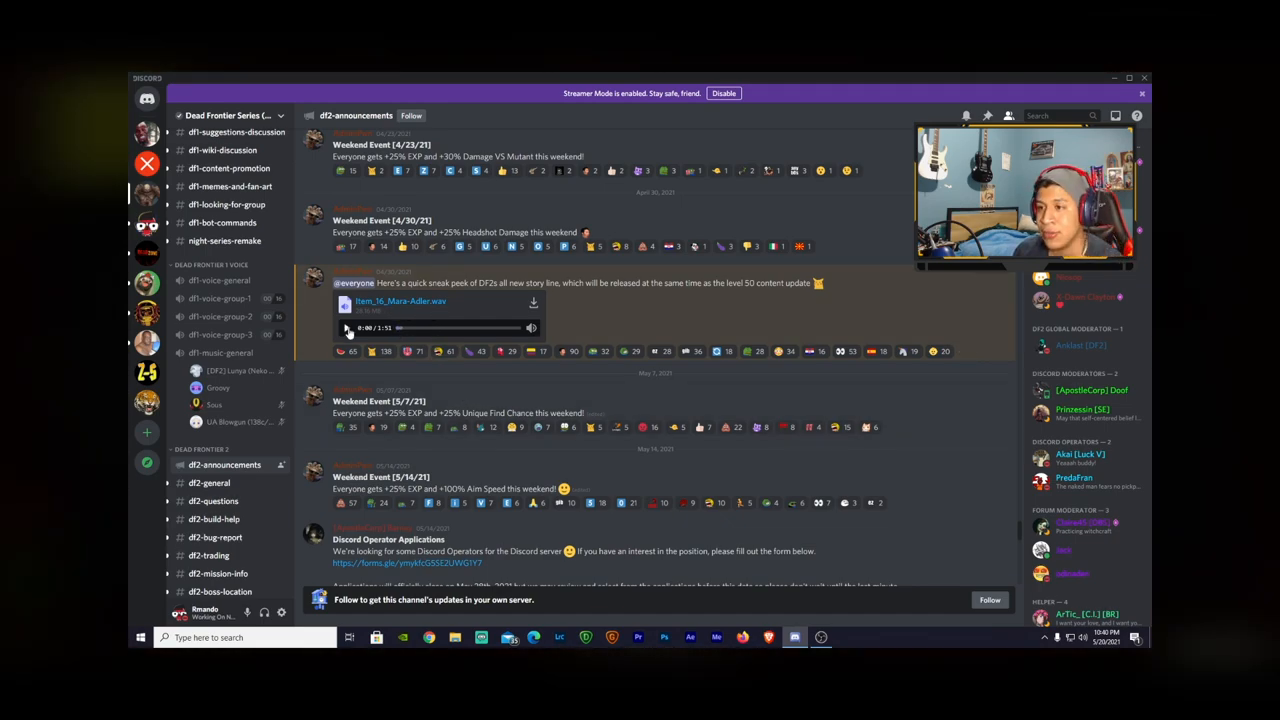
# Start playing the DF2 audio story sneak-peek clip.
pyautogui.click(348, 328)
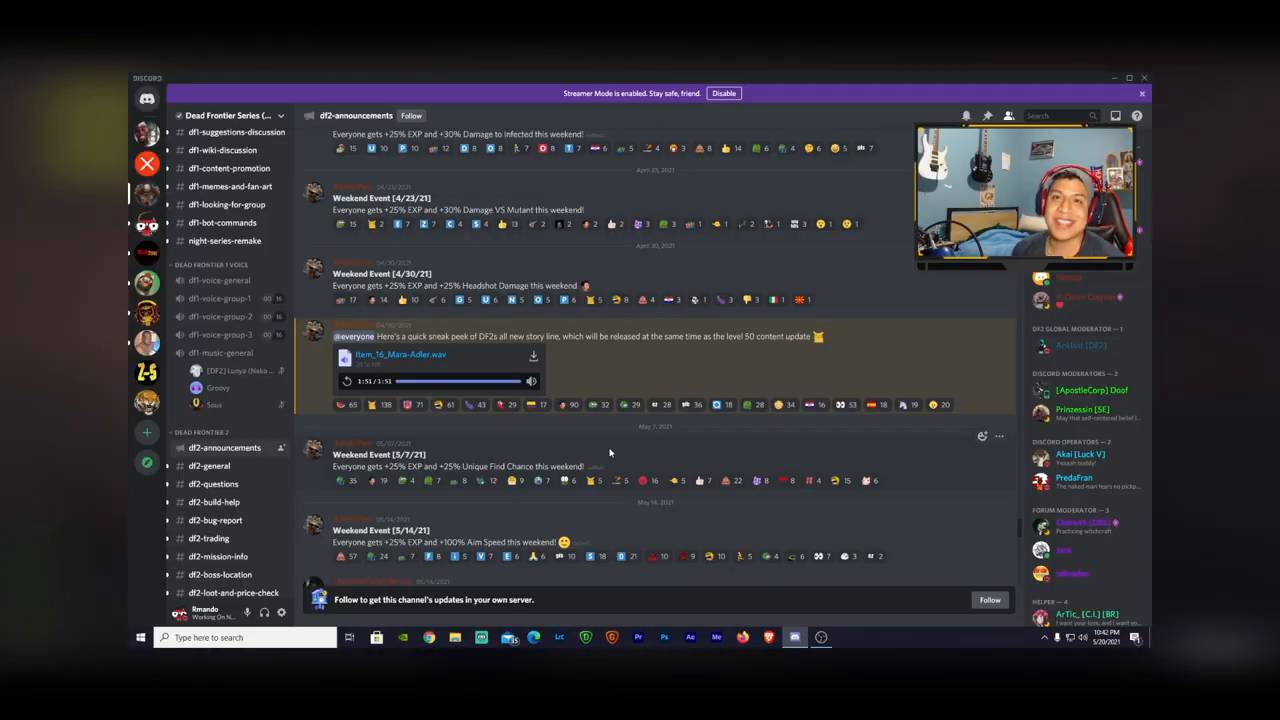
pyautogui.moveTo(584, 472)
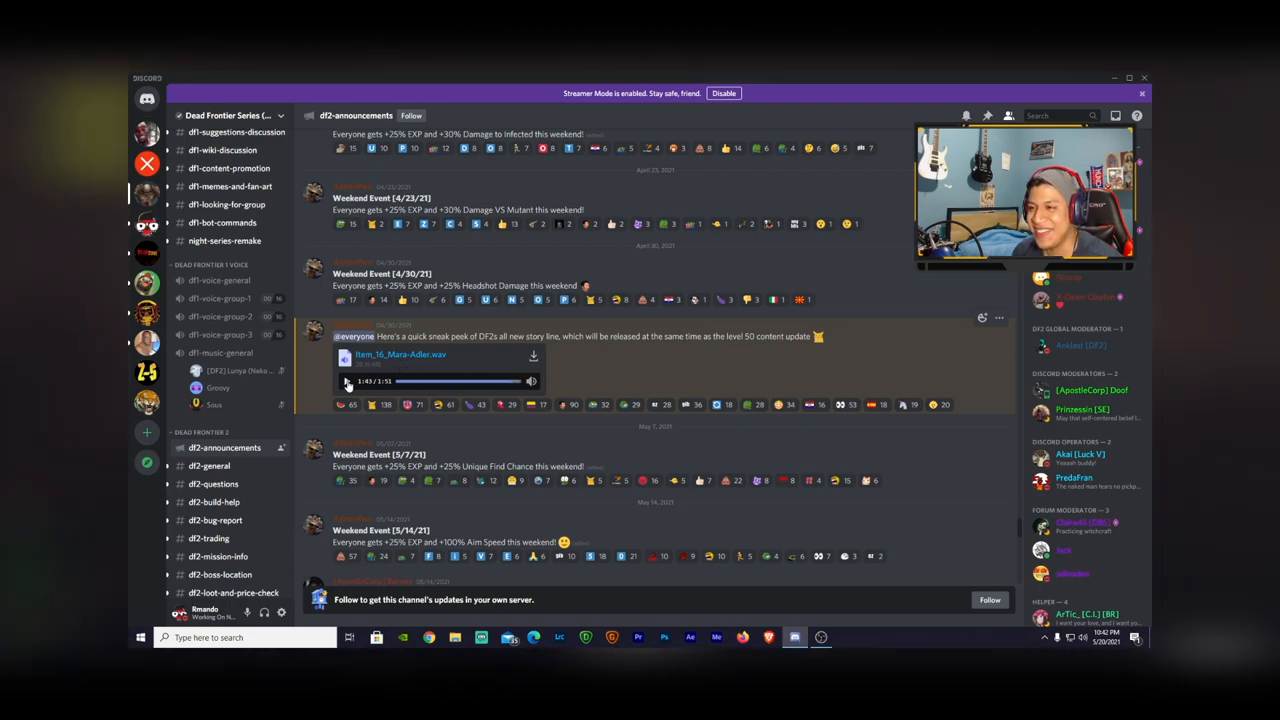
pyautogui.click(348, 382)
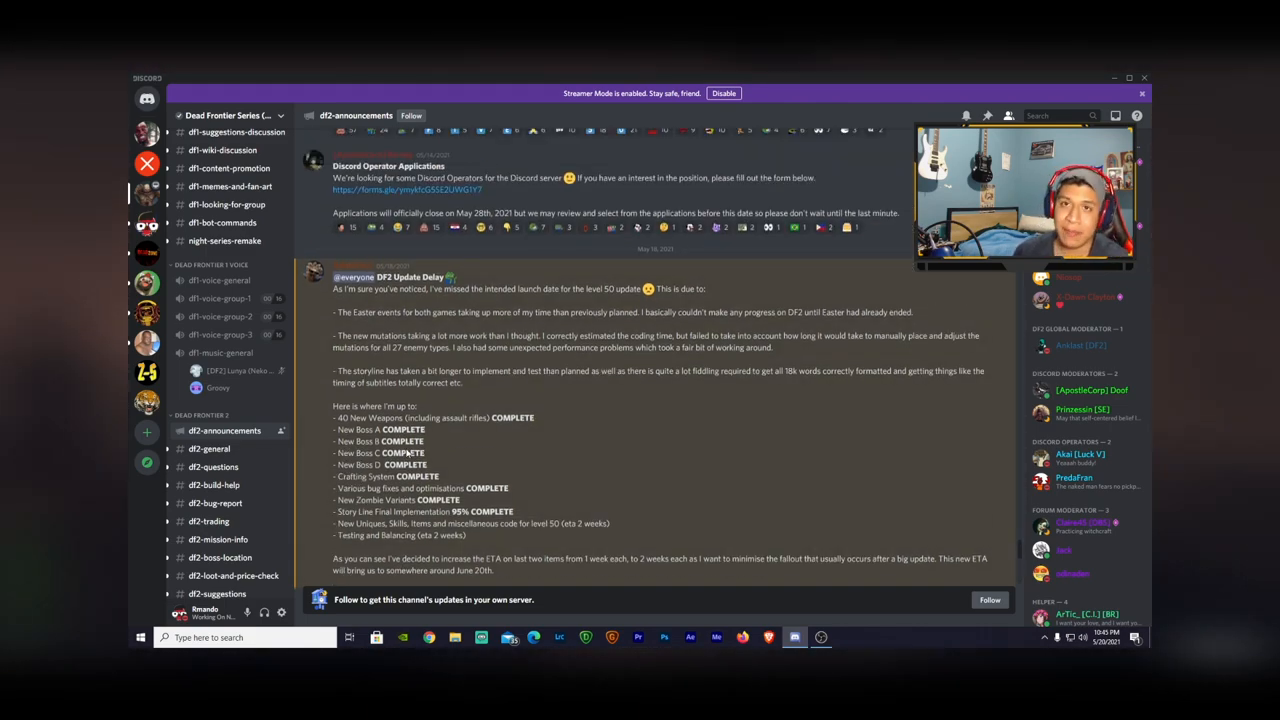
# Scroll down and back up over the Update Delay explanation and completed-tasks list.
pyautogui.scroll(-3)
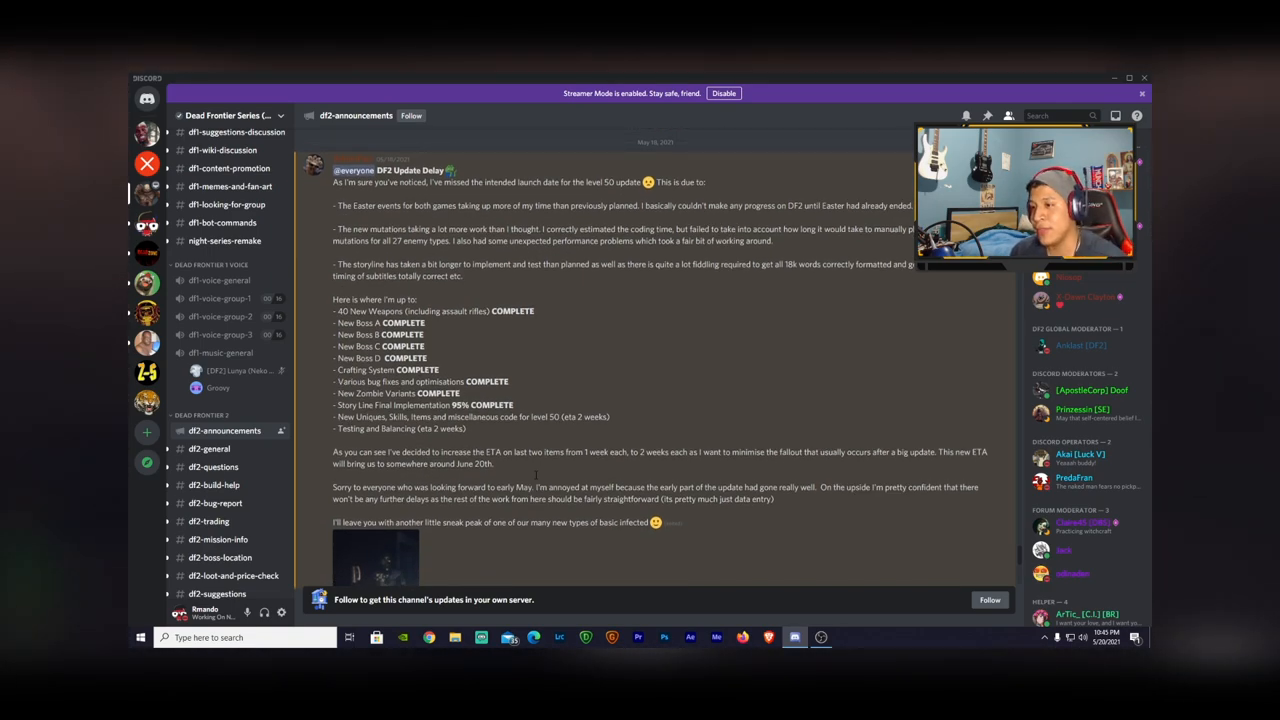
pyautogui.scroll(3)
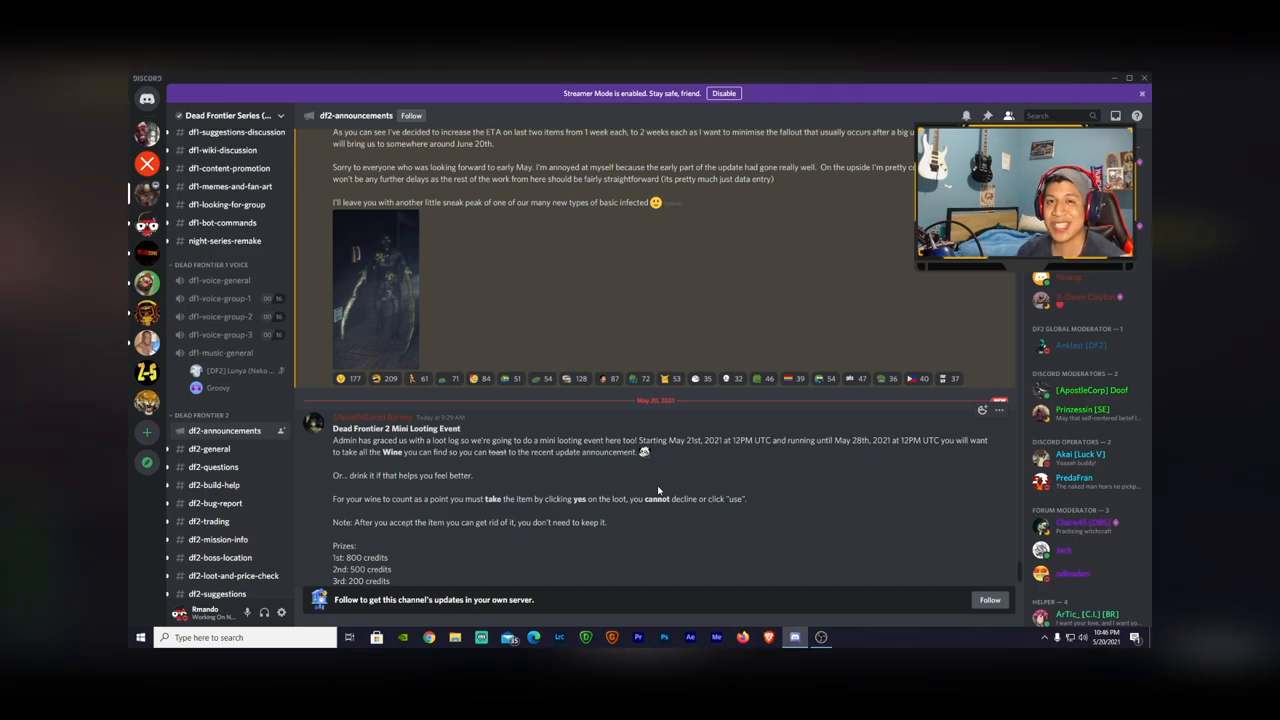
# Scroll down to the Mini Looting Event post with its credit prize list.
pyautogui.scroll(-3)
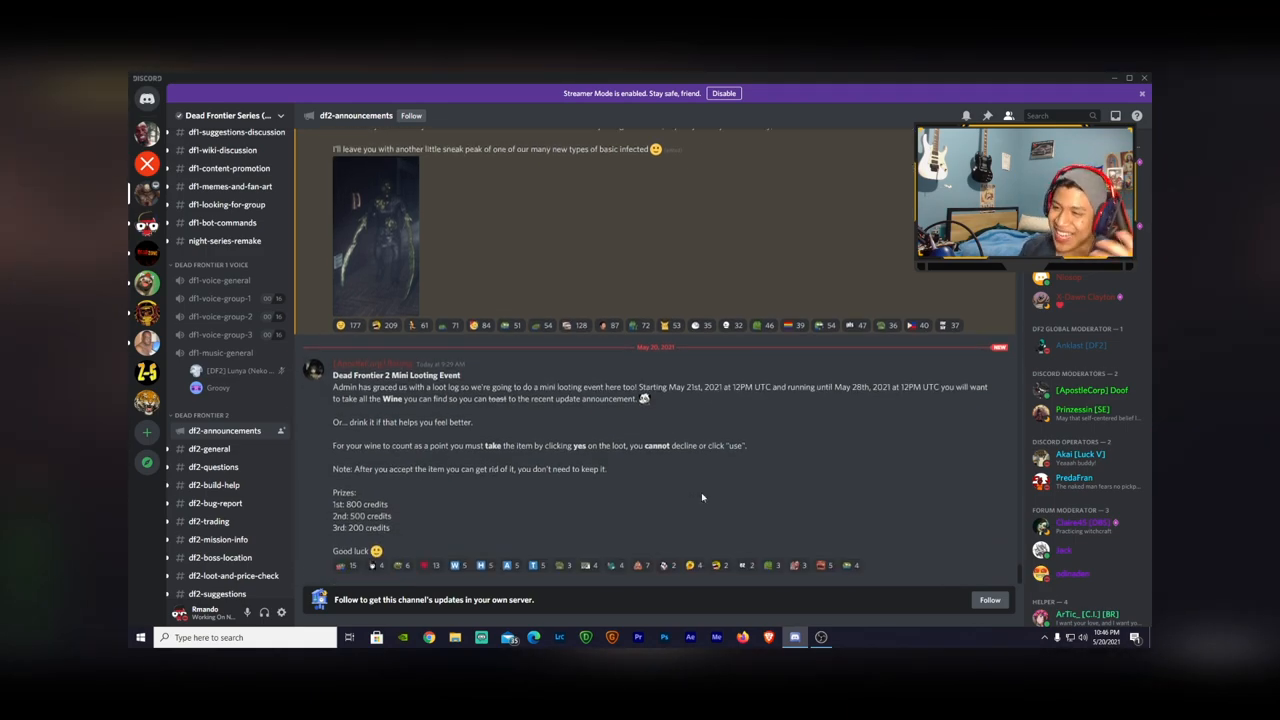